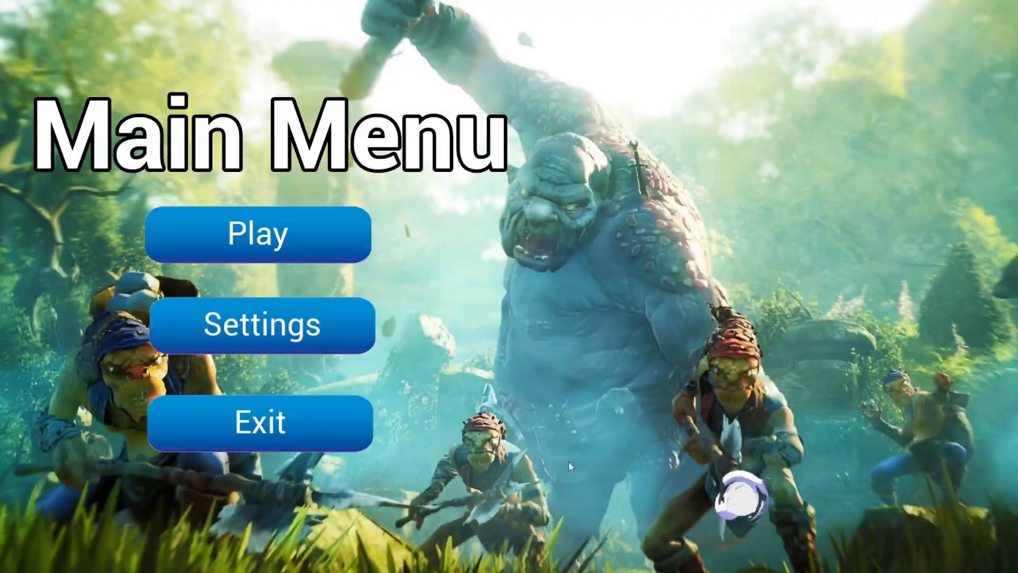
In play mode, open the Settings page, then return to the main menu page
click(259, 324)
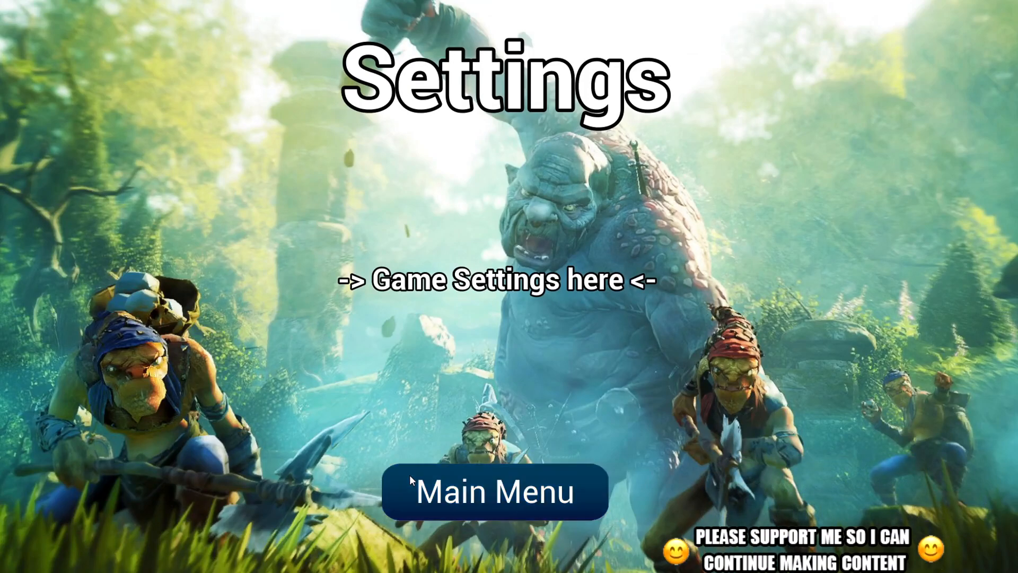
click(495, 491)
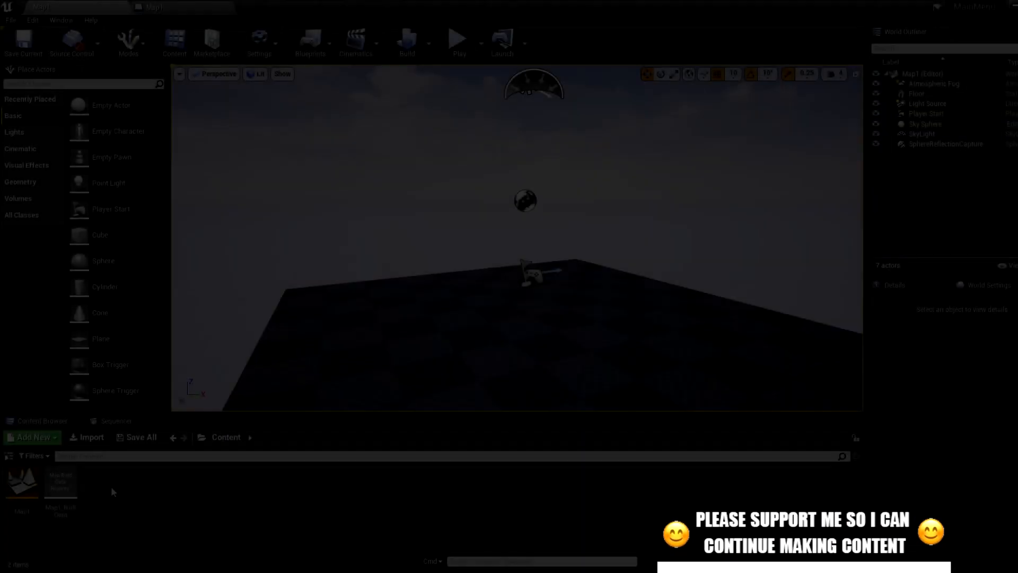
Create a MainMenuMap level and a MainMenuWB widget blueprint, then open MainMenuMap
click(10, 20)
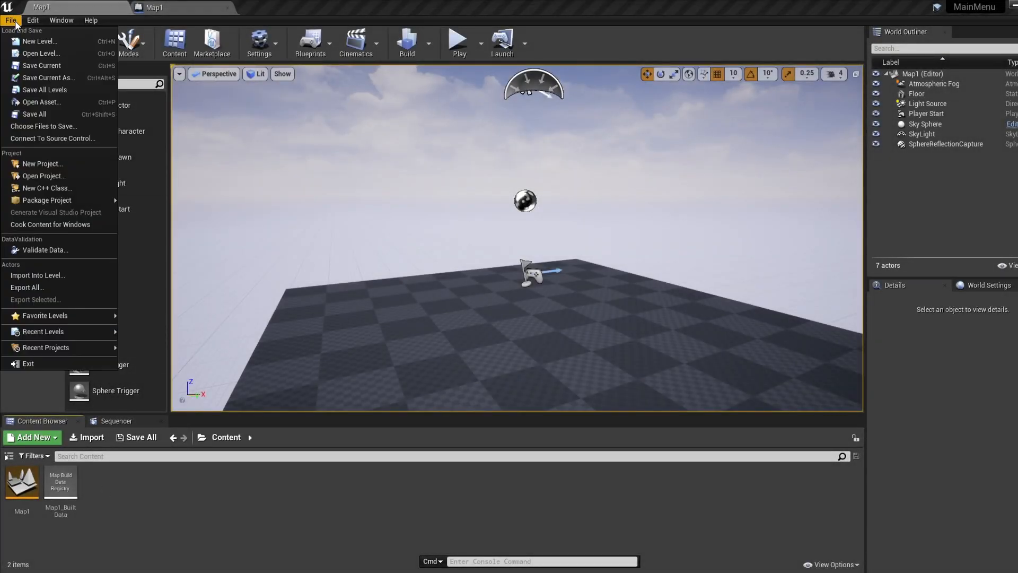
click(32, 437)
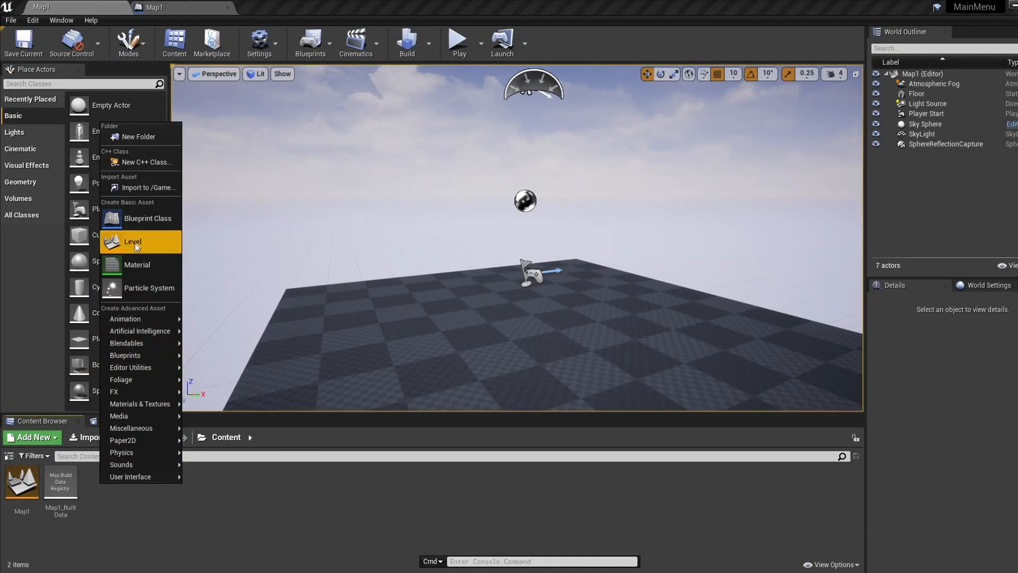
click(133, 242)
text(MainMenuMap)
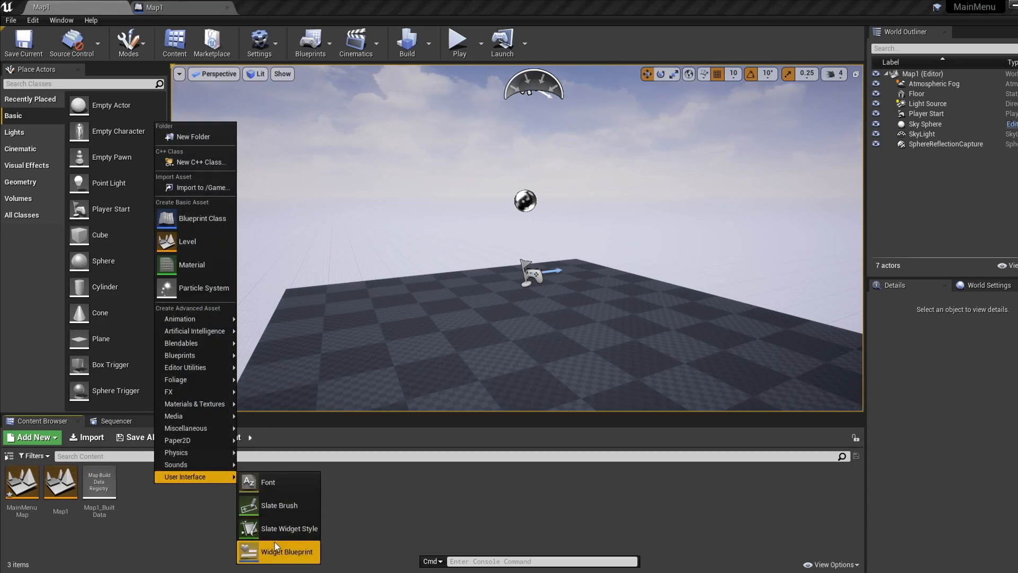
click(278, 550)
text(MainMenuWB)
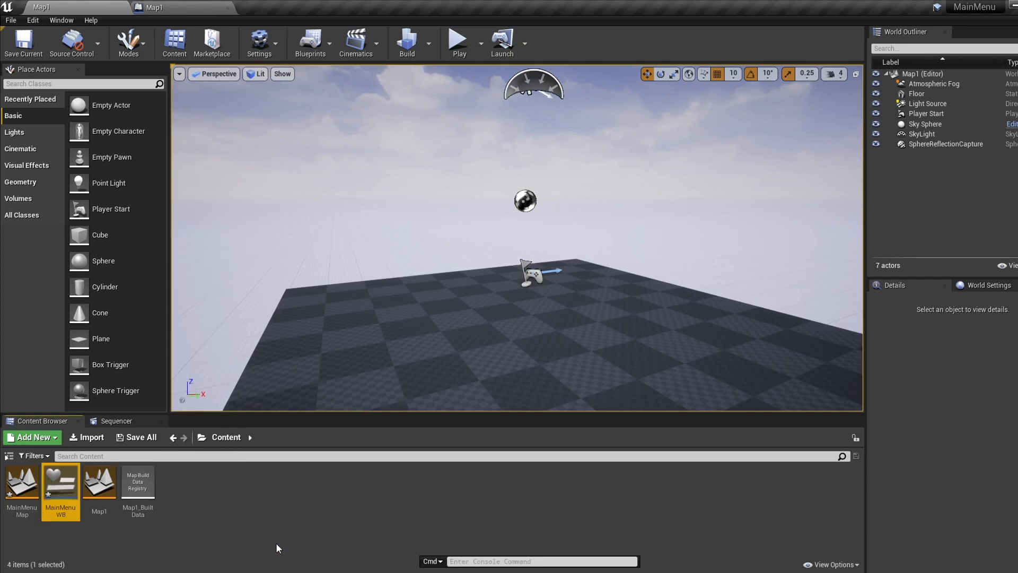
click(255, 520)
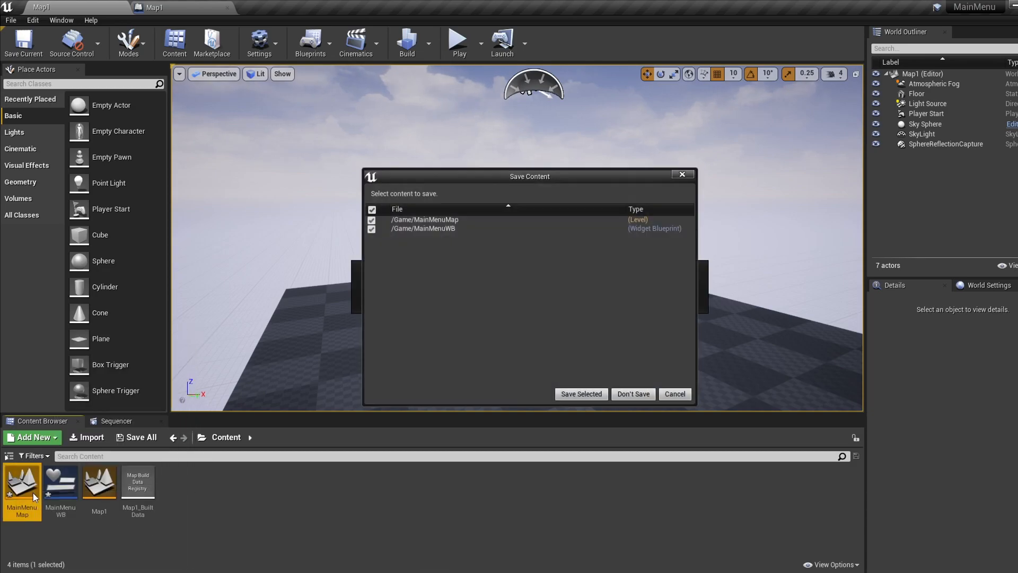
Save the new level and widget blueprint, and open the enlarged level blueprint
click(312, 43)
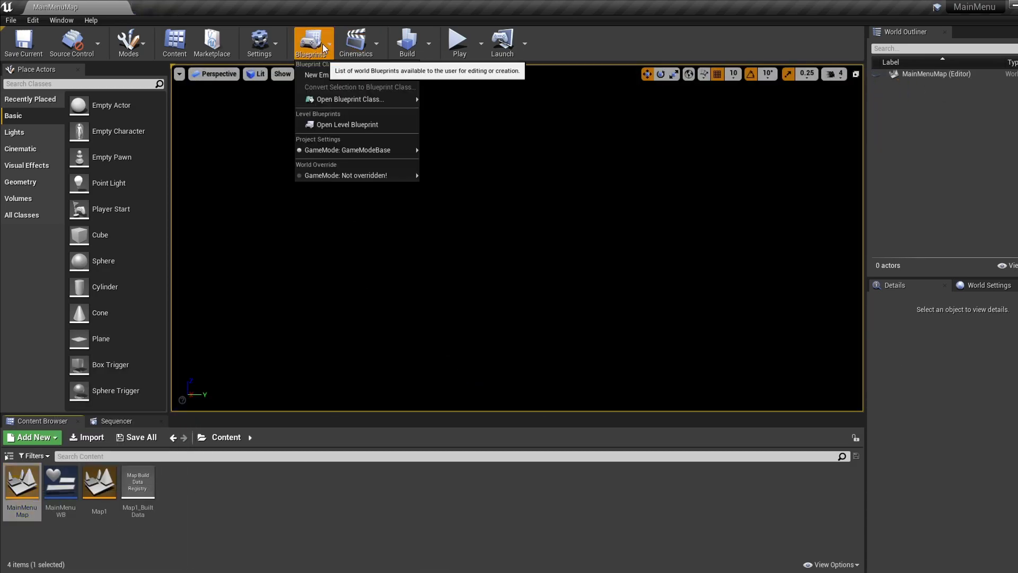
click(347, 124)
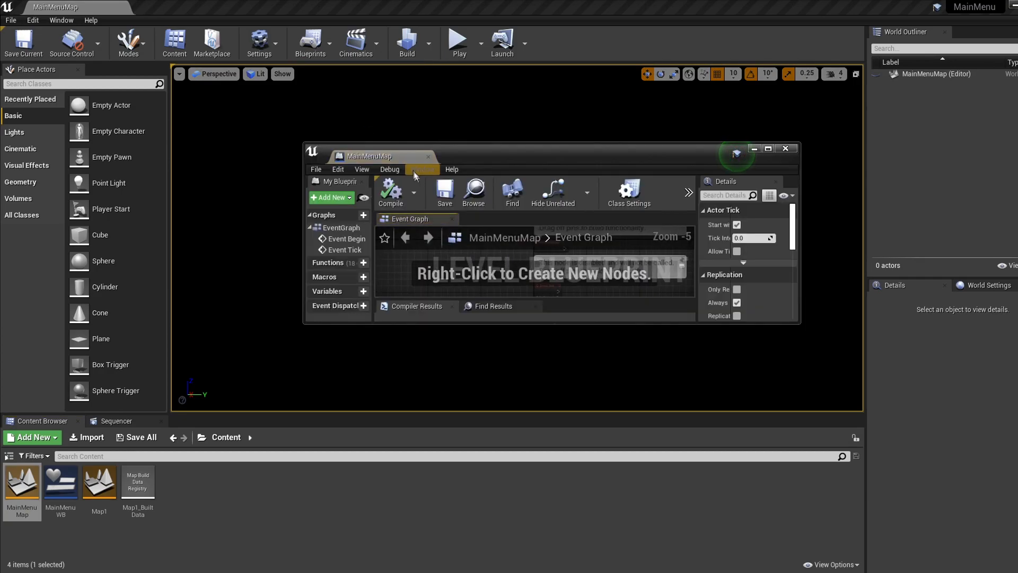
click(769, 148)
text(add)
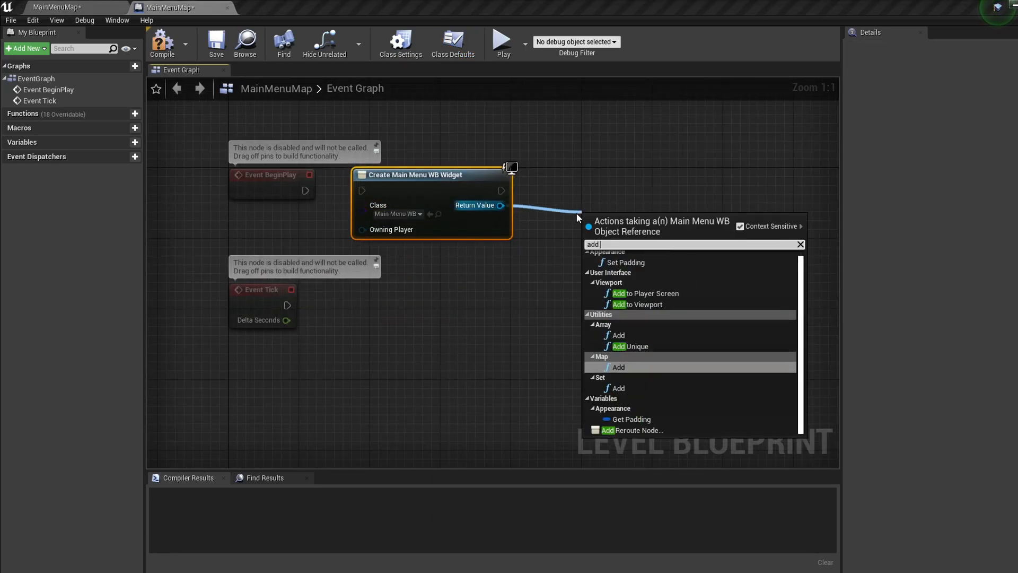
Wire BeginPlay to add MainMenuWB to viewport, set UI-only input and show cursor
click(641, 304)
text(get player c)
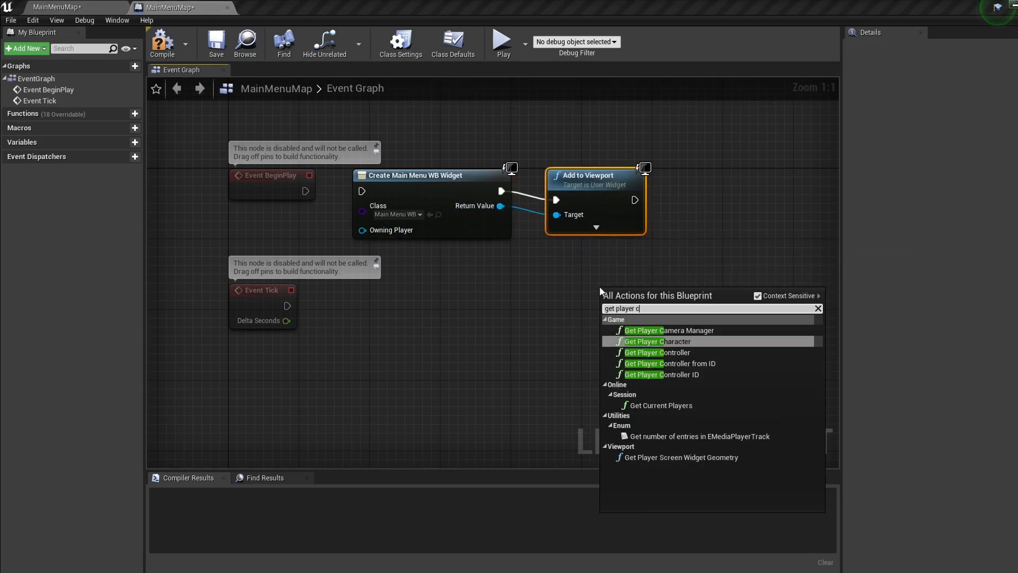
click(661, 352)
text(set input)
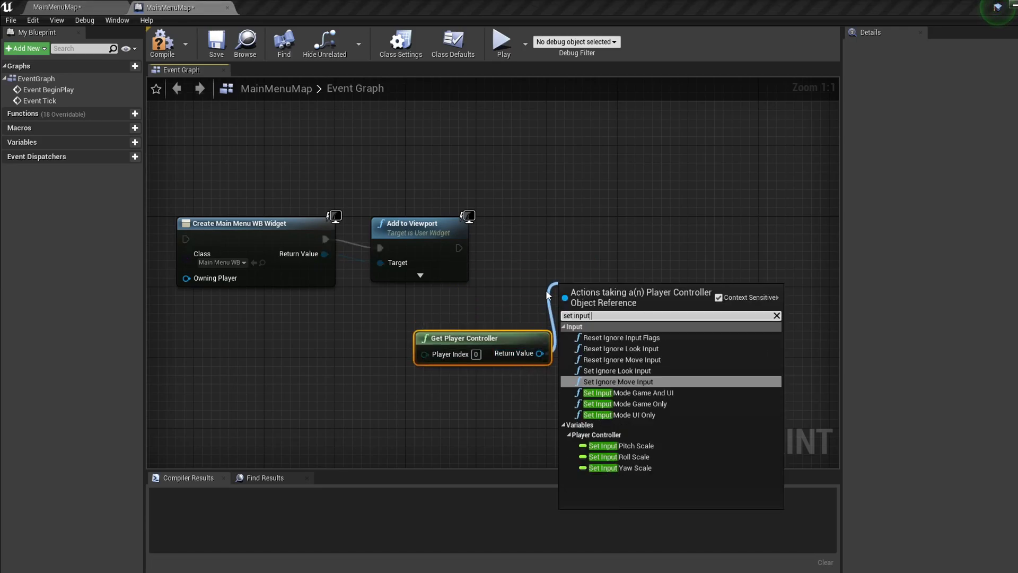
click(618, 414)
text(set show mo)
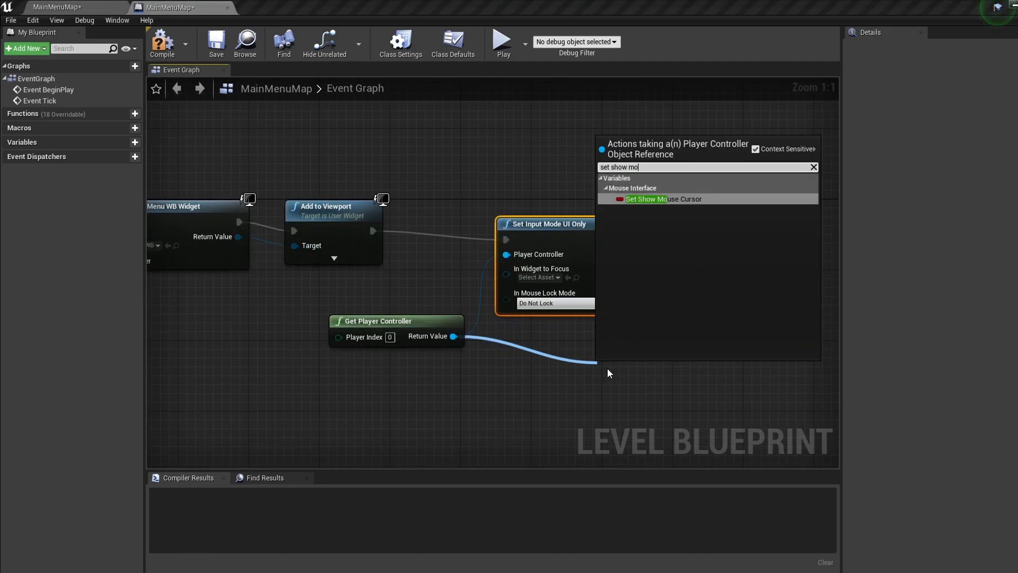
click(663, 199)
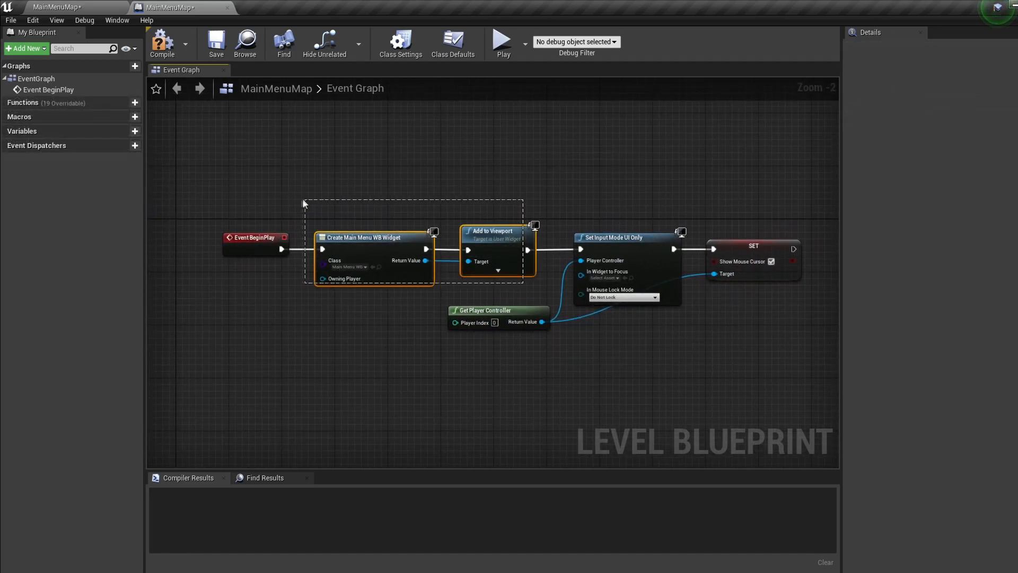
click(782, 354)
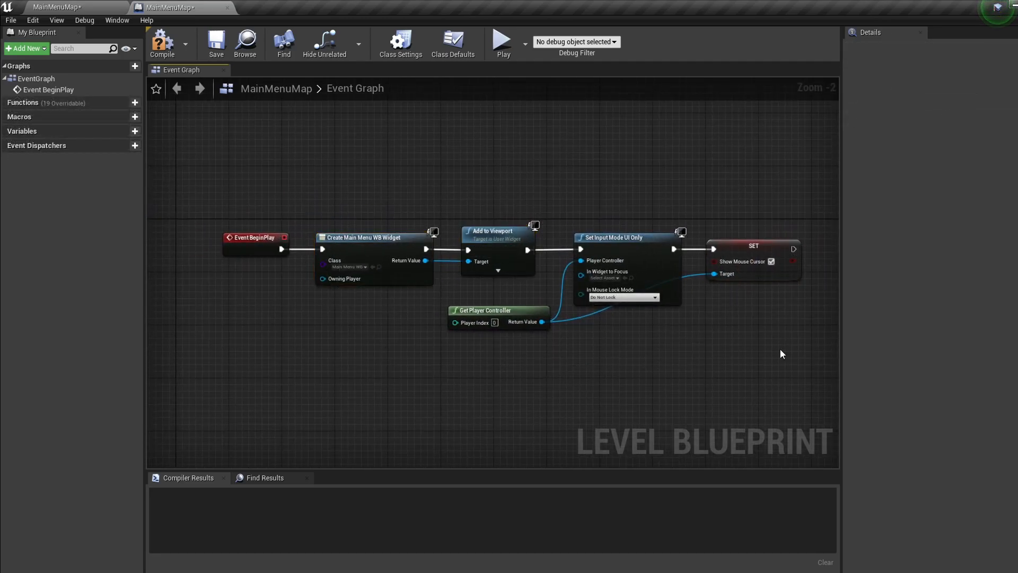
click(161, 42)
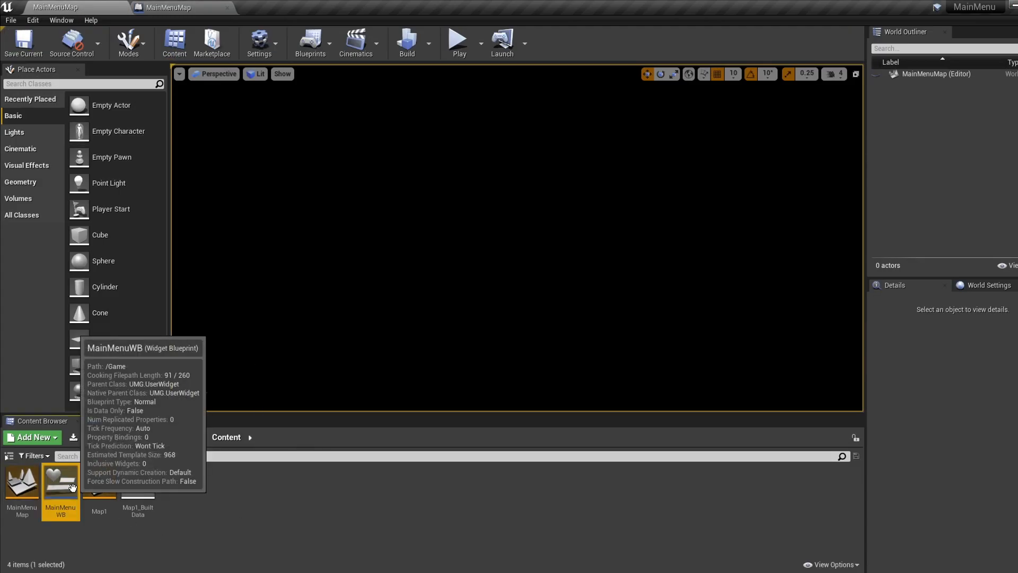
In MainMenuWB, drop a Widget Switcher onto the canvas and anchor it to fill
double_click(60, 478)
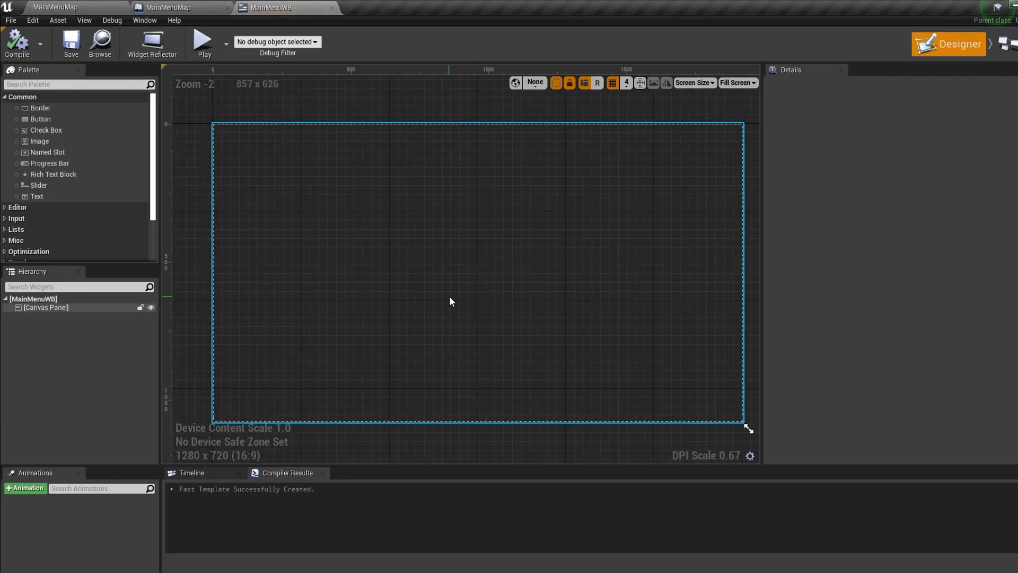
text(wi)
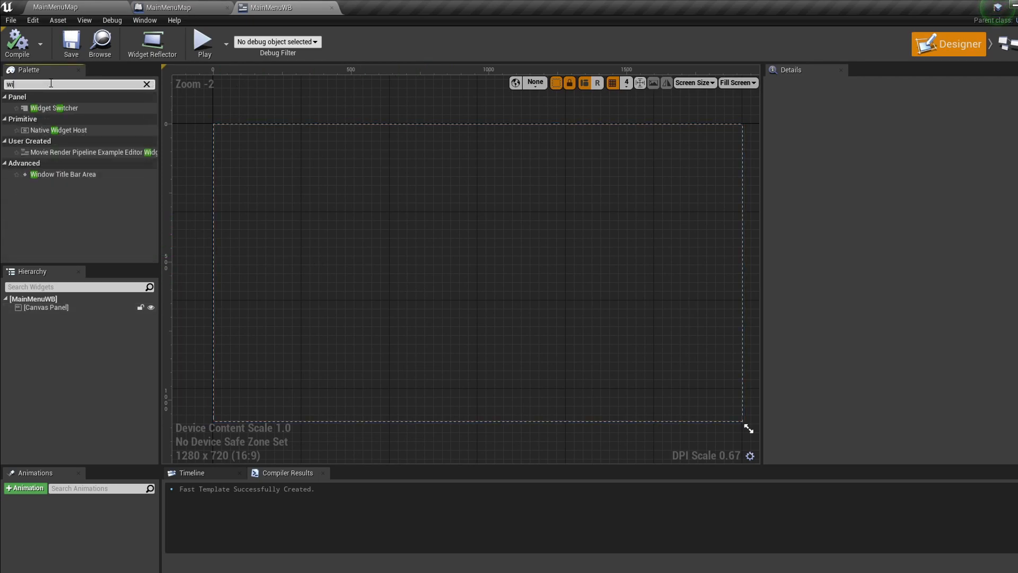
text(swit)
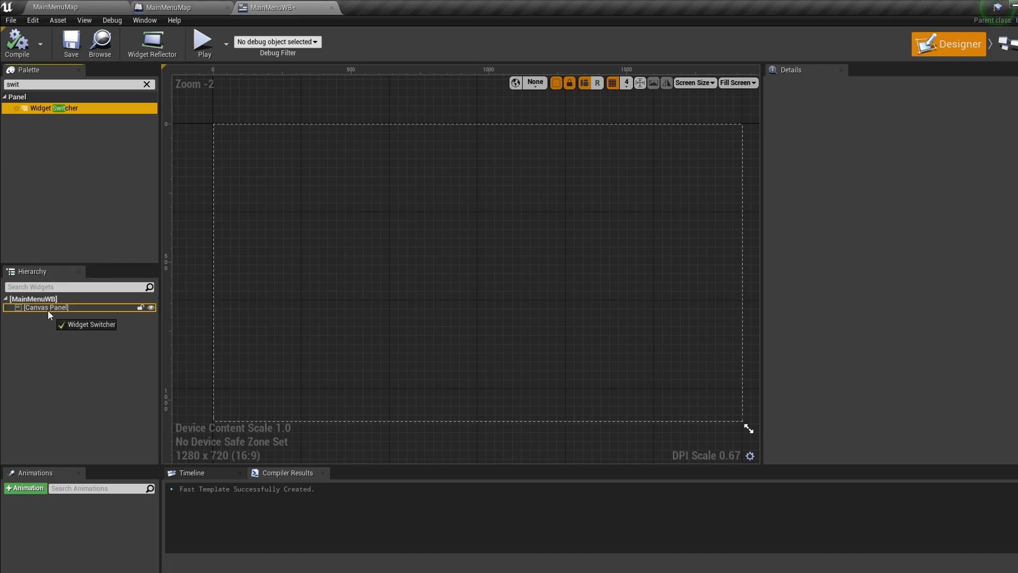
drag(53, 108, 220, 129)
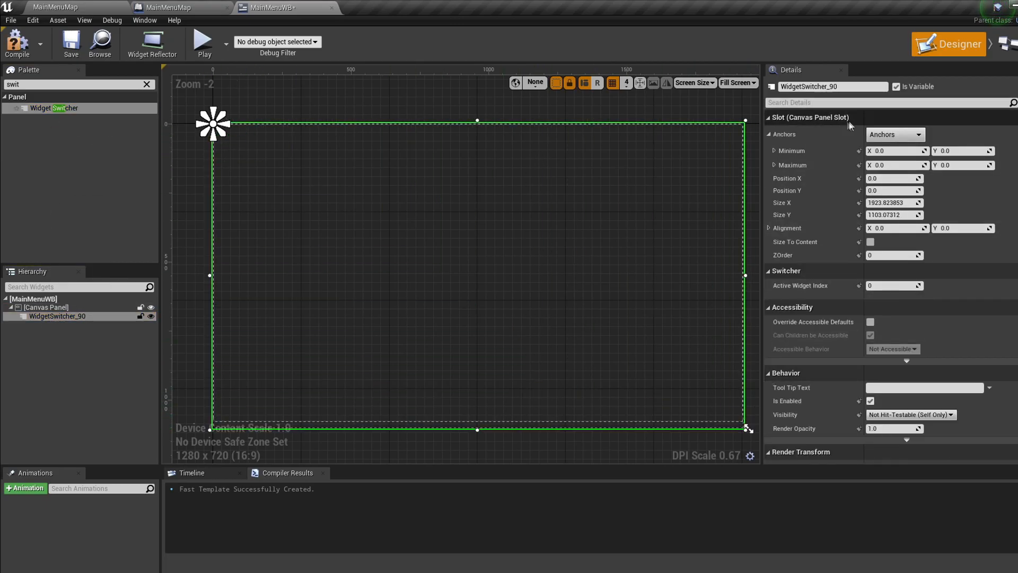
click(916, 134)
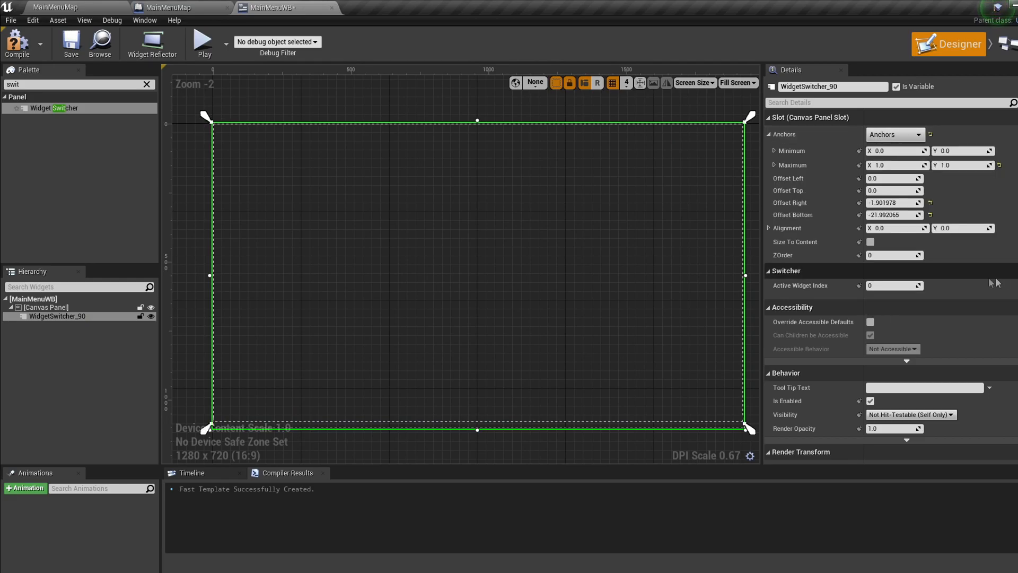
scroll(down, 3)
text(ca)
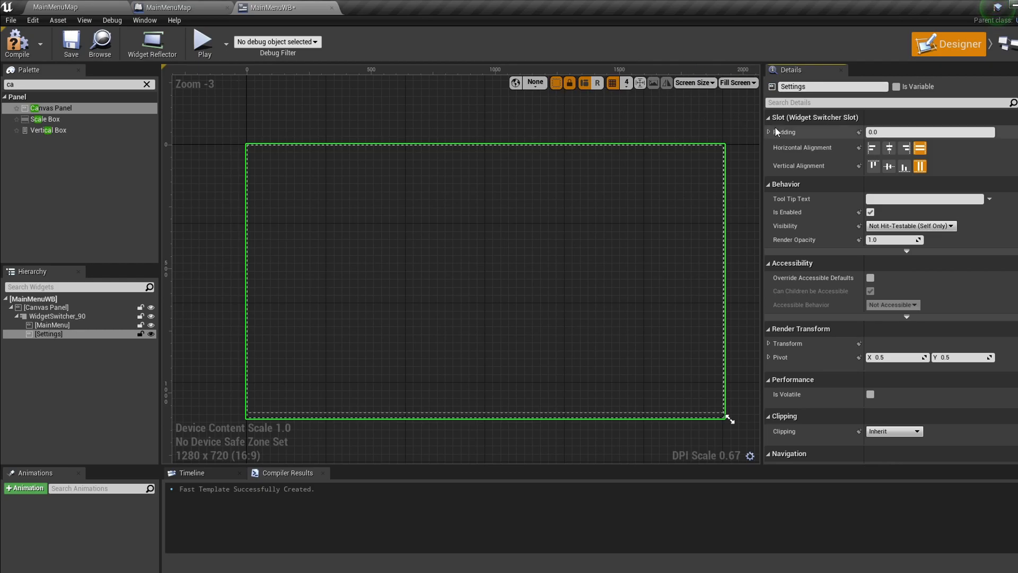
Add a button labelled 'Play' named PlayButton to MainMenu, anchored and positioned near the top
click(147, 85)
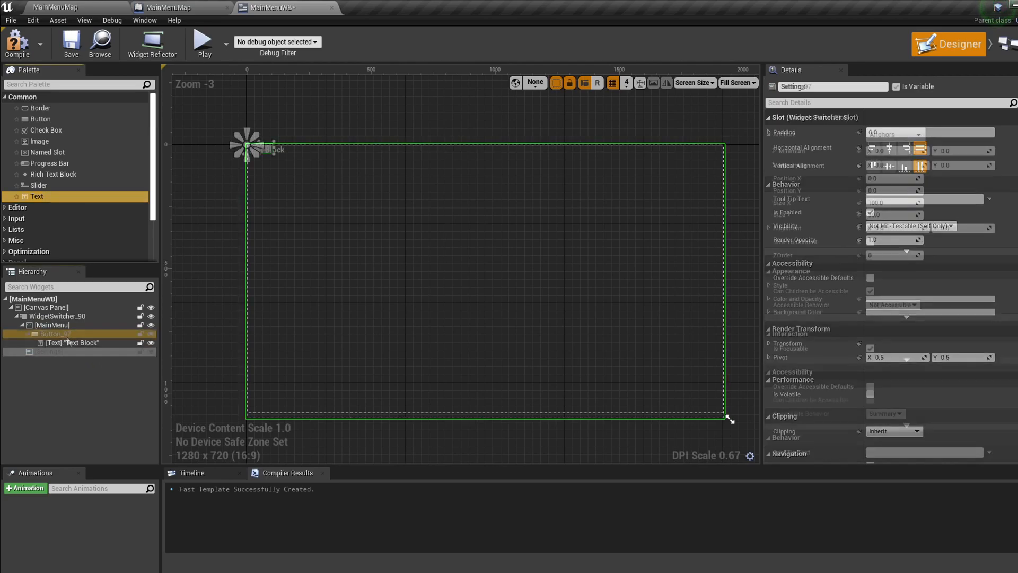
click(74, 342)
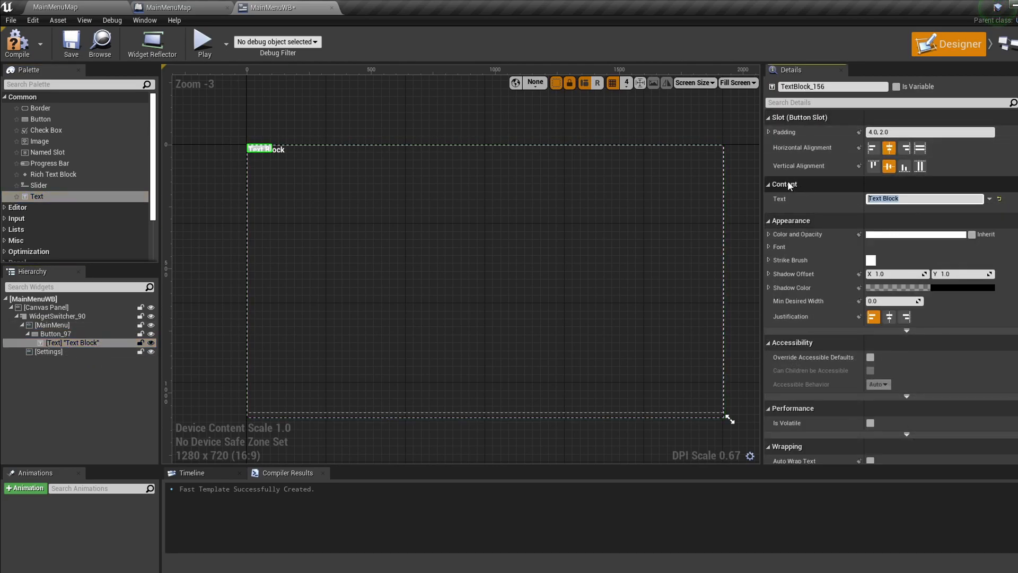
text(Play)
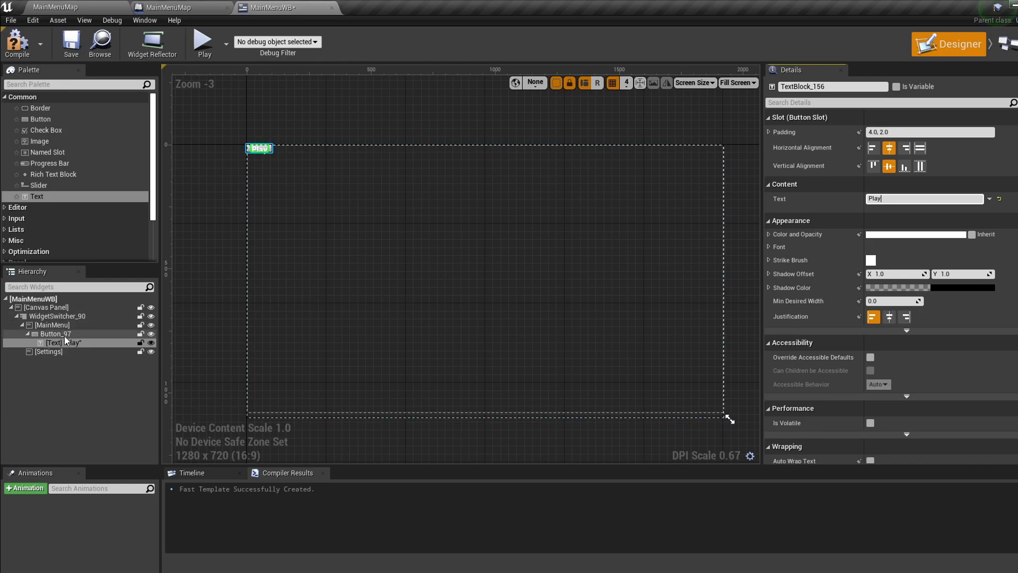
click(55, 334)
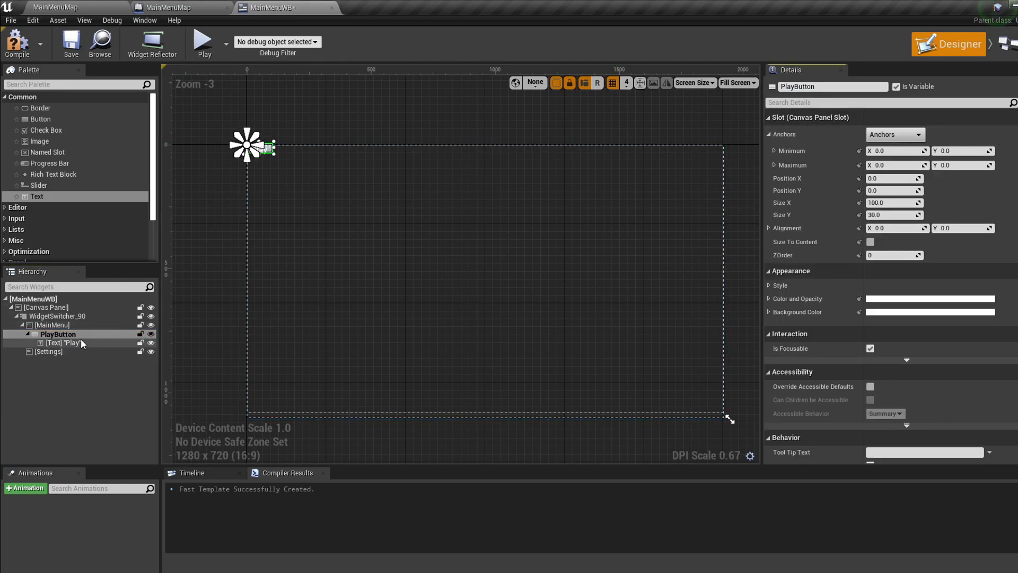
click(57, 334)
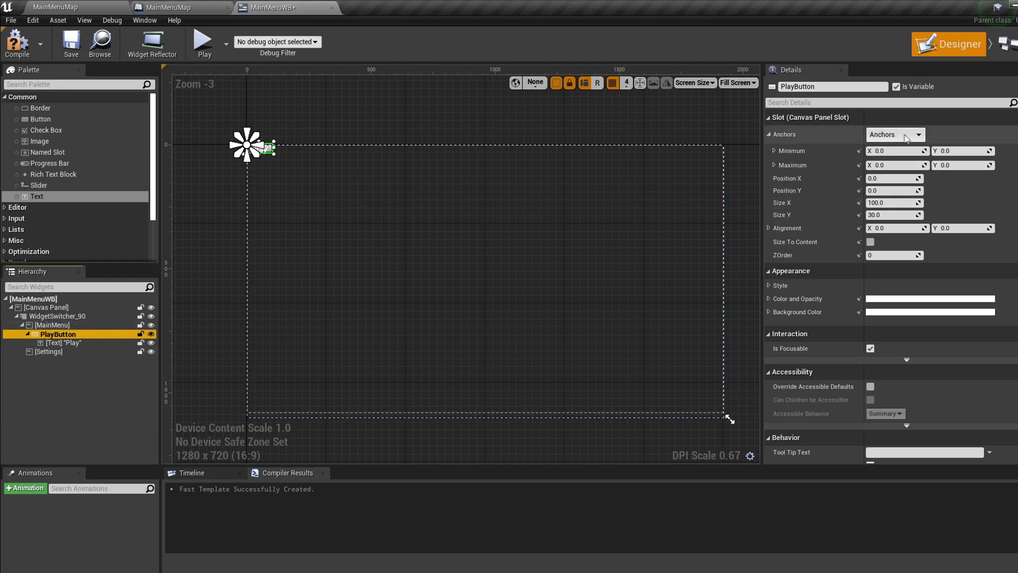
click(919, 134)
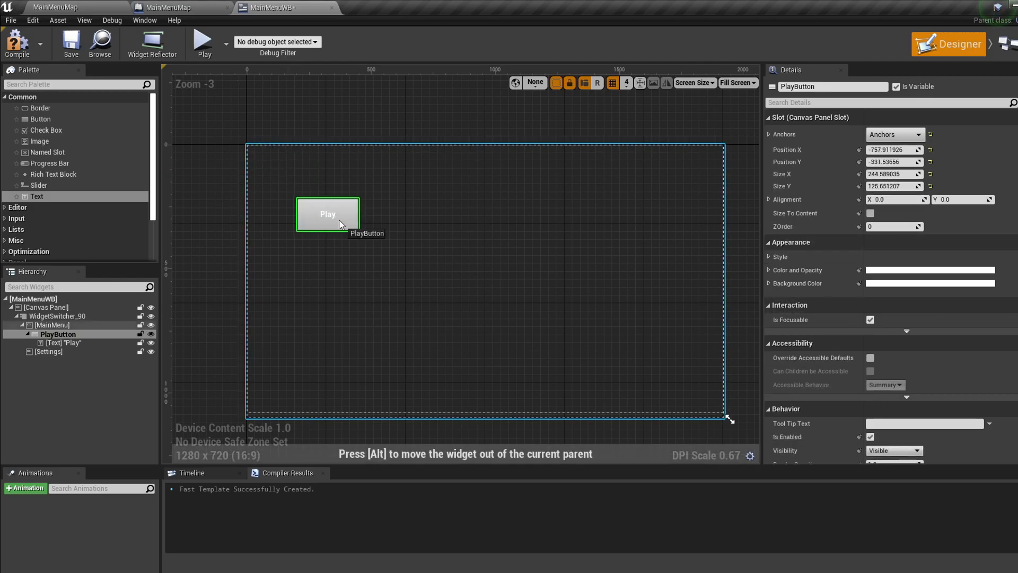
drag(328, 215, 386, 220)
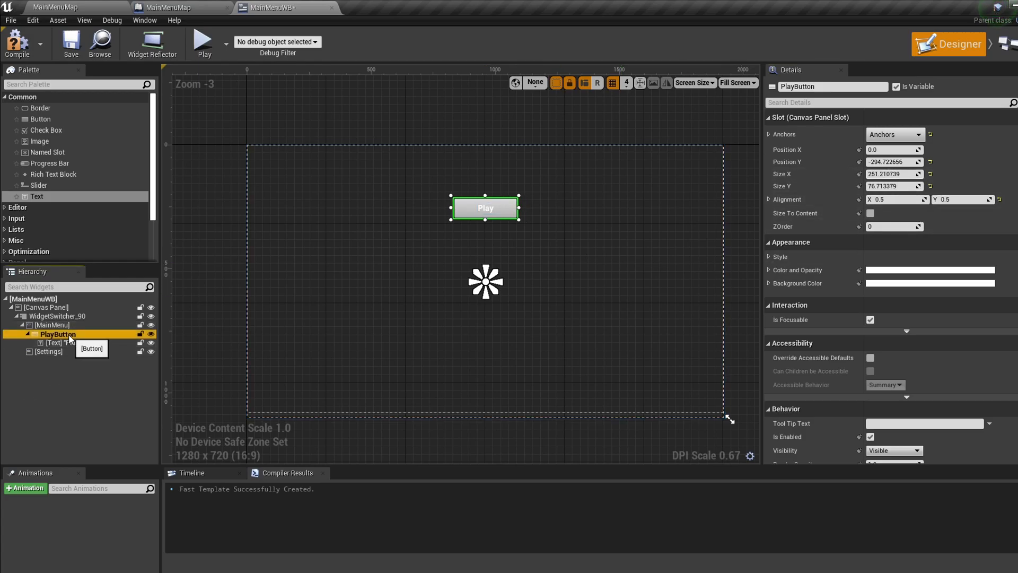
Duplicate PlayButton three times, moving the last copy under the Settings canvas
click(53, 324)
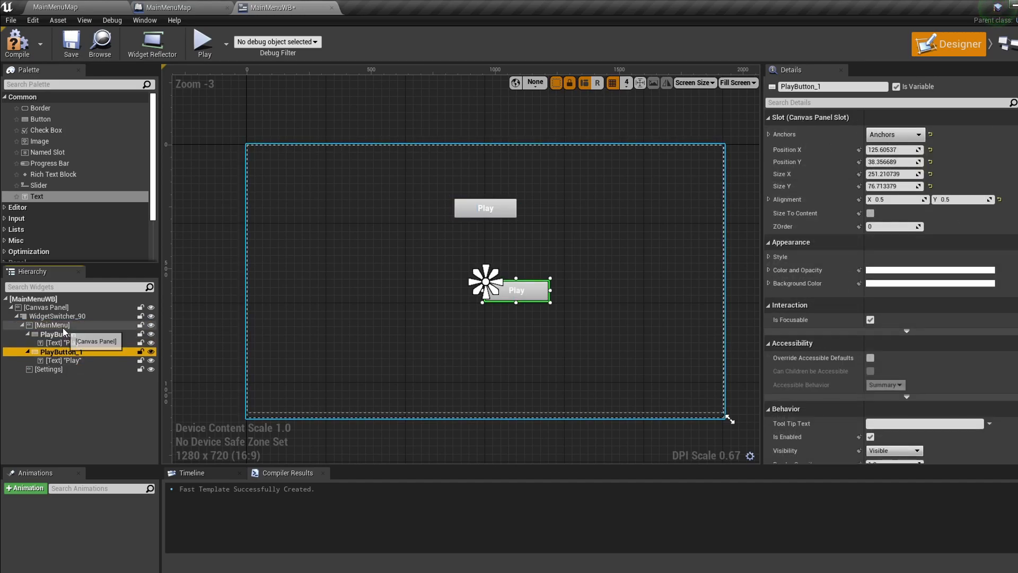
click(53, 324)
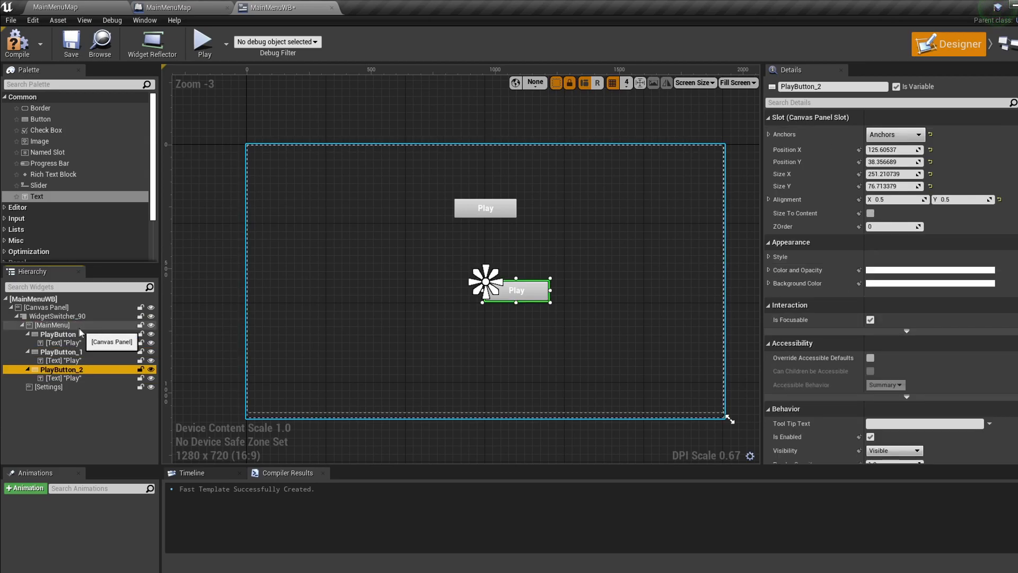
click(49, 387)
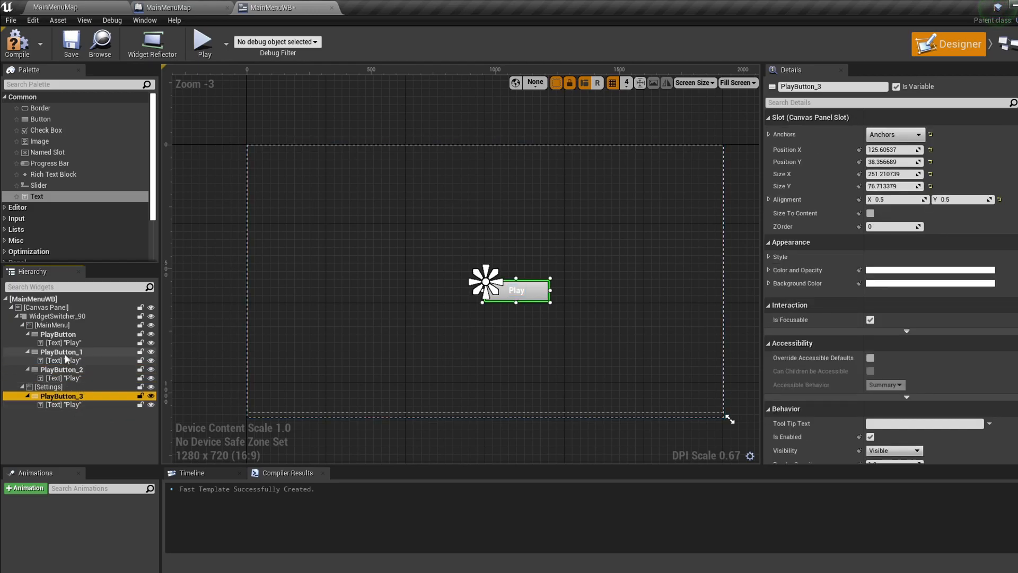
click(61, 351)
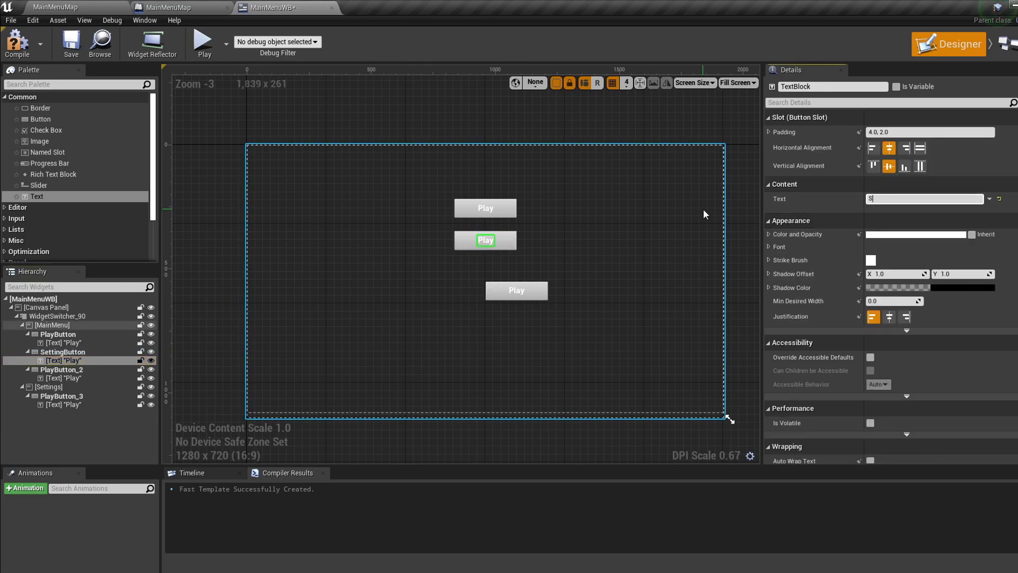
Rename and label the copies Settings and Exit, centred at Position X 0
text(Settings)
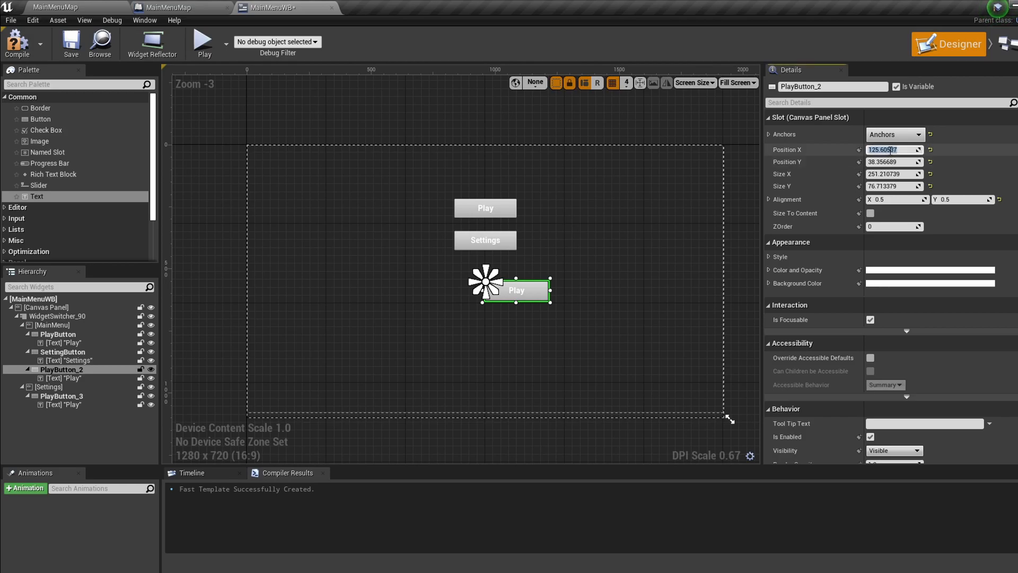
text(0.0)
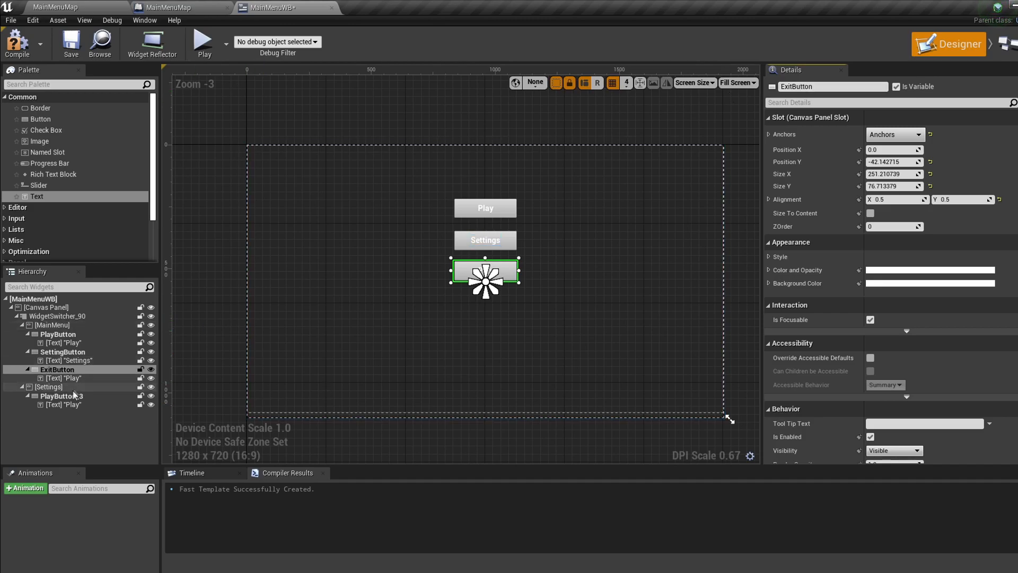
click(64, 377)
text(E)
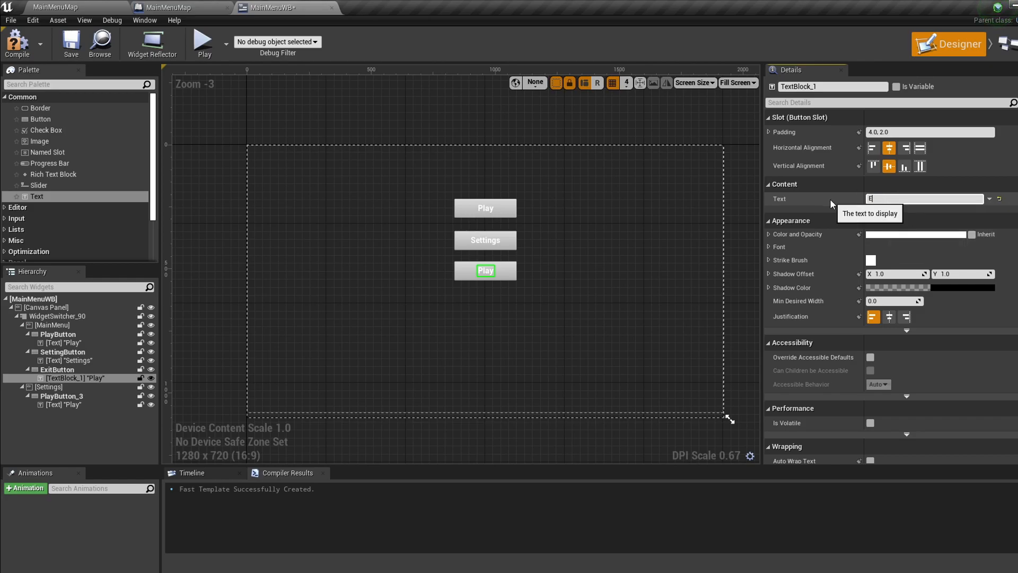
text(xit)
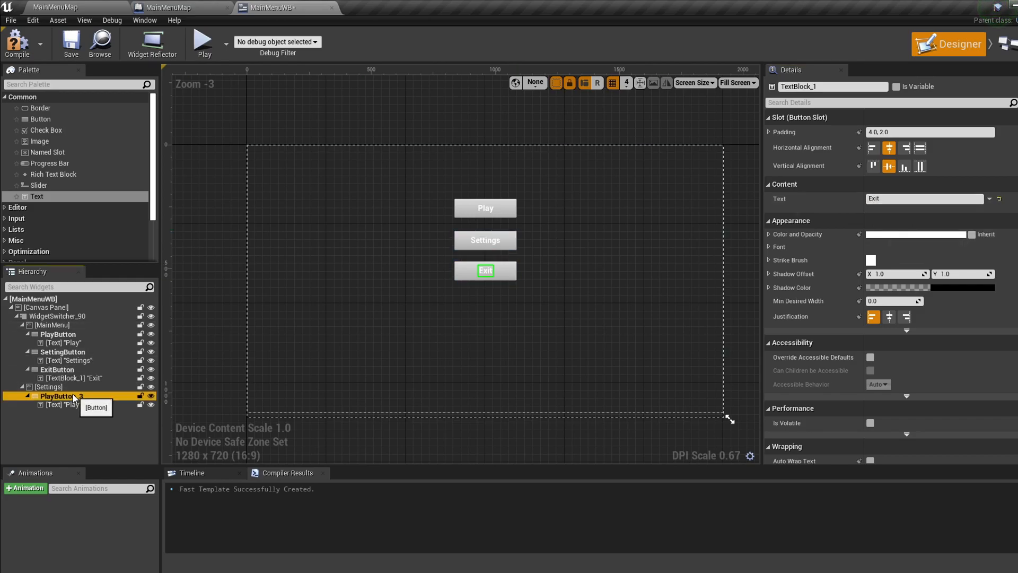
Set the Settings page button to X 0, rename it SettingsBackToMenuButton, label it MainMenu
click(58, 395)
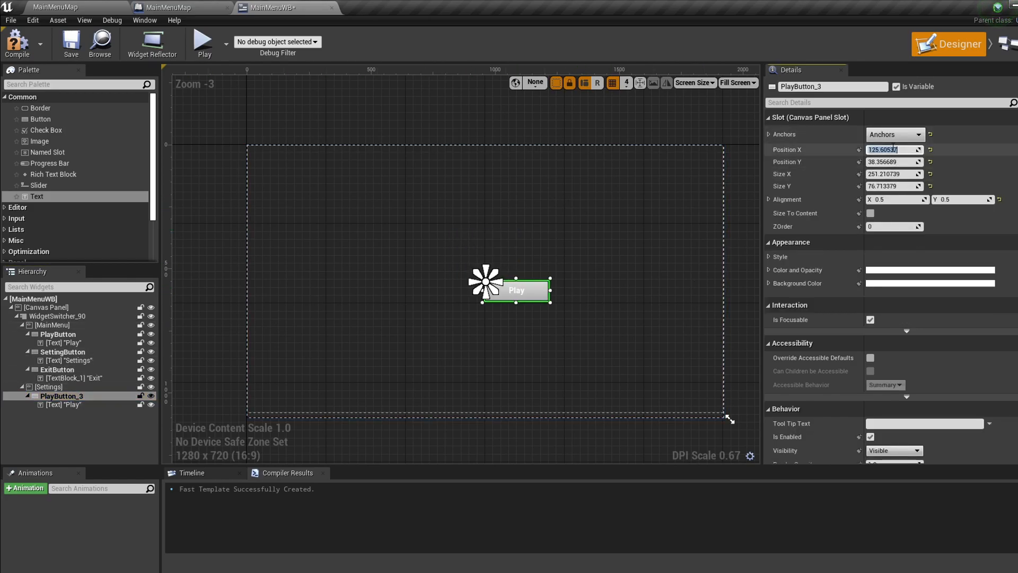
text(0.0)
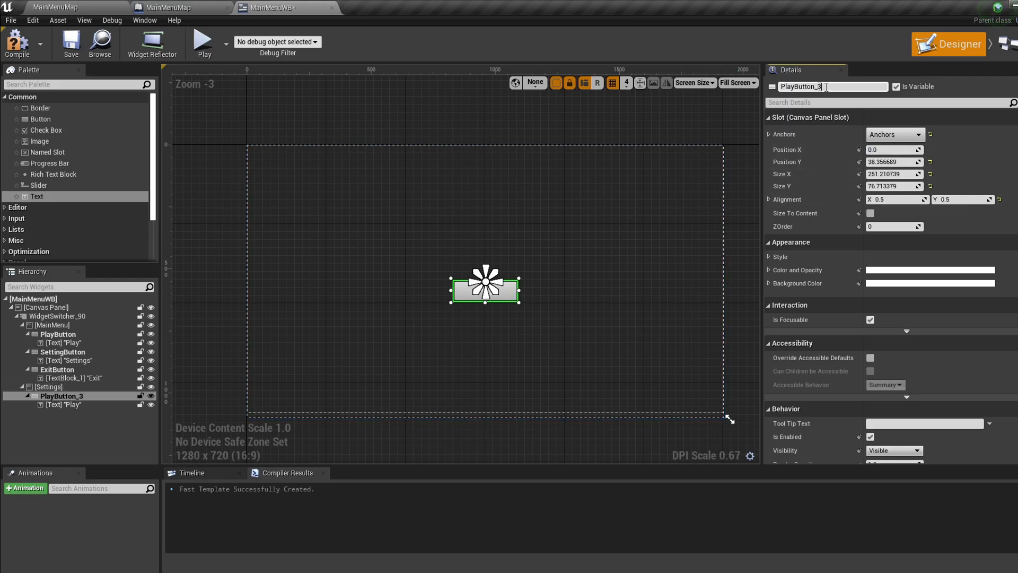
text(Setty)
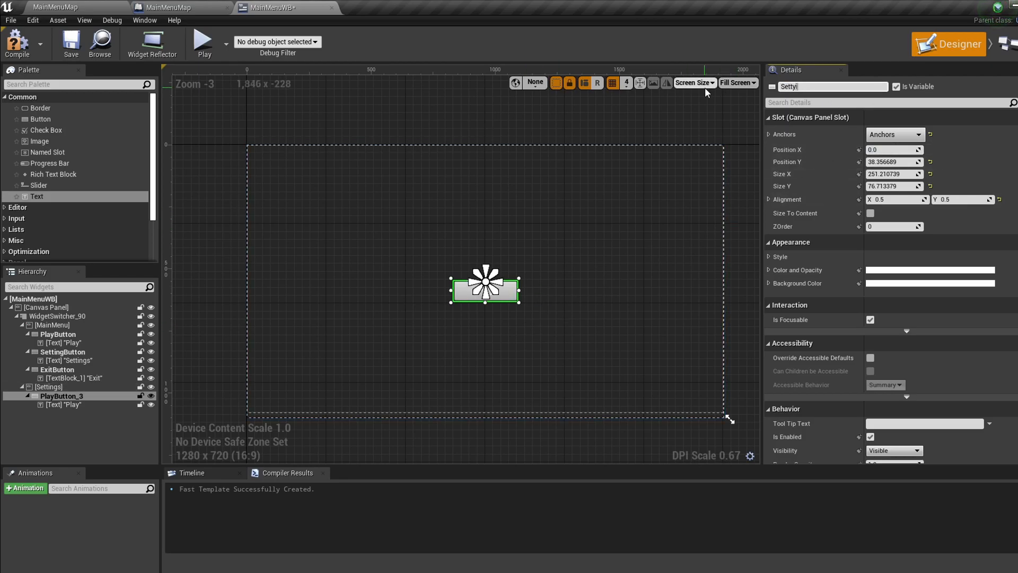
text(SettingsBackToMenuButt)
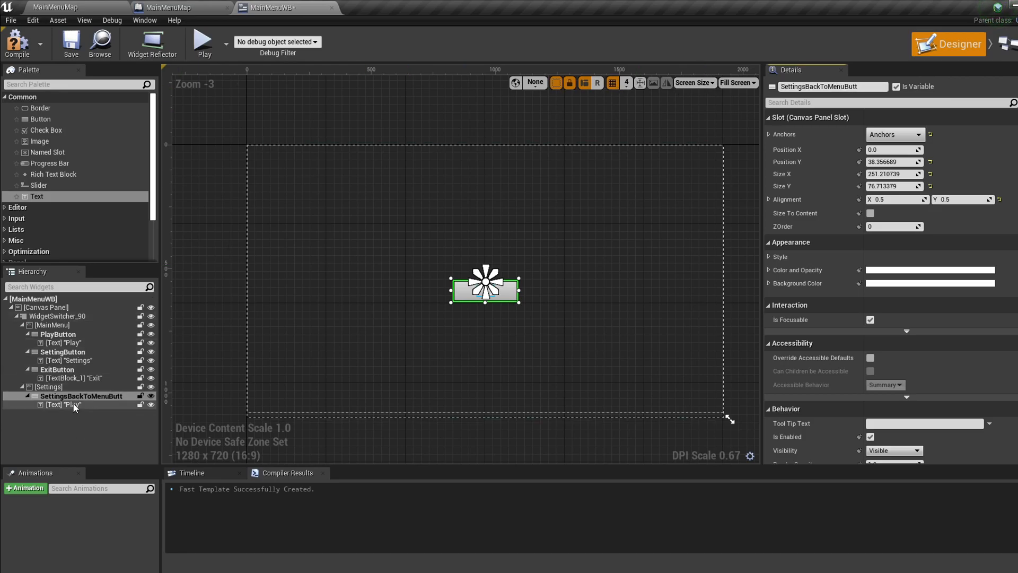
click(63, 404)
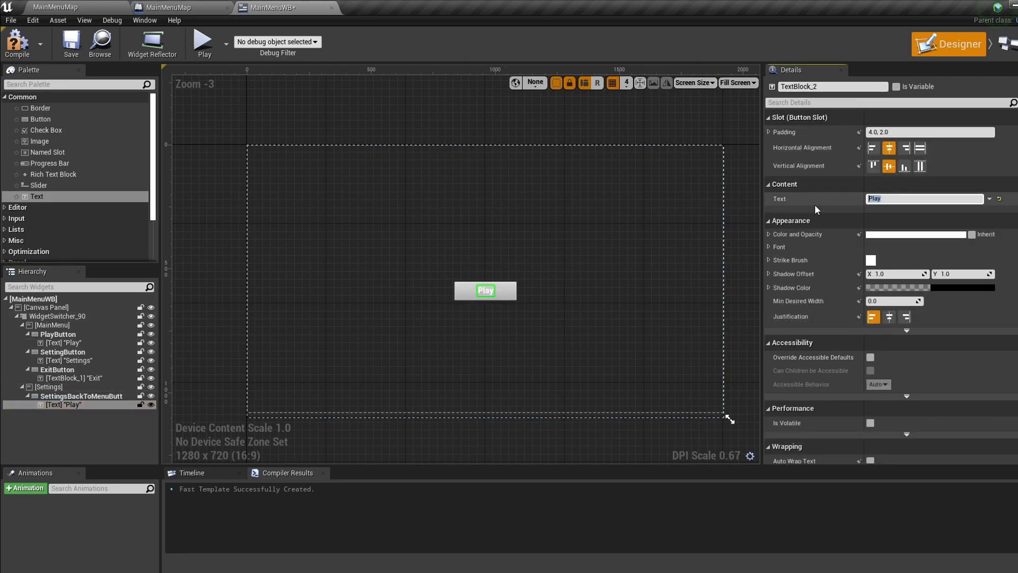
text(BackToMainMenu)
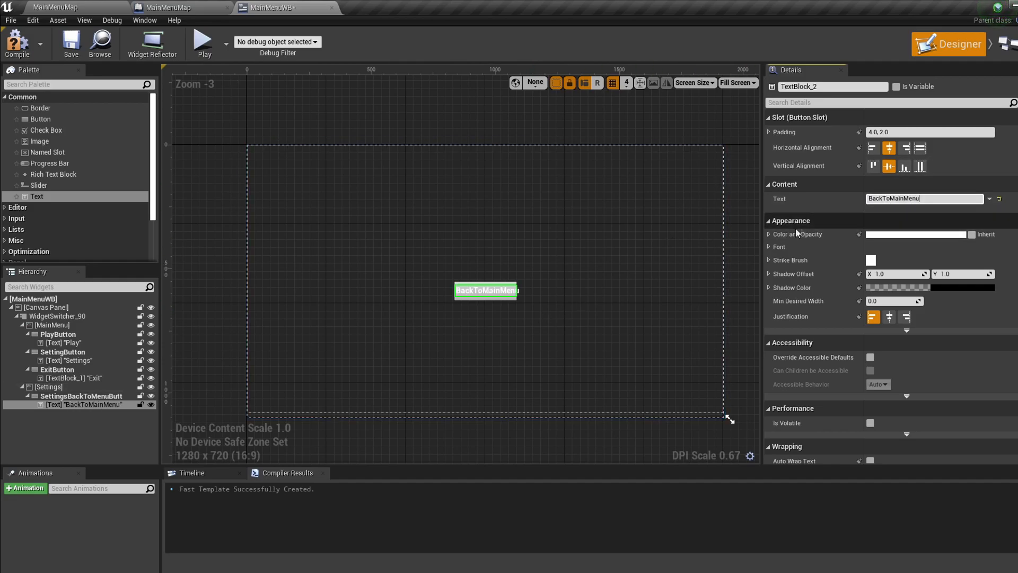
text(MainMenu)
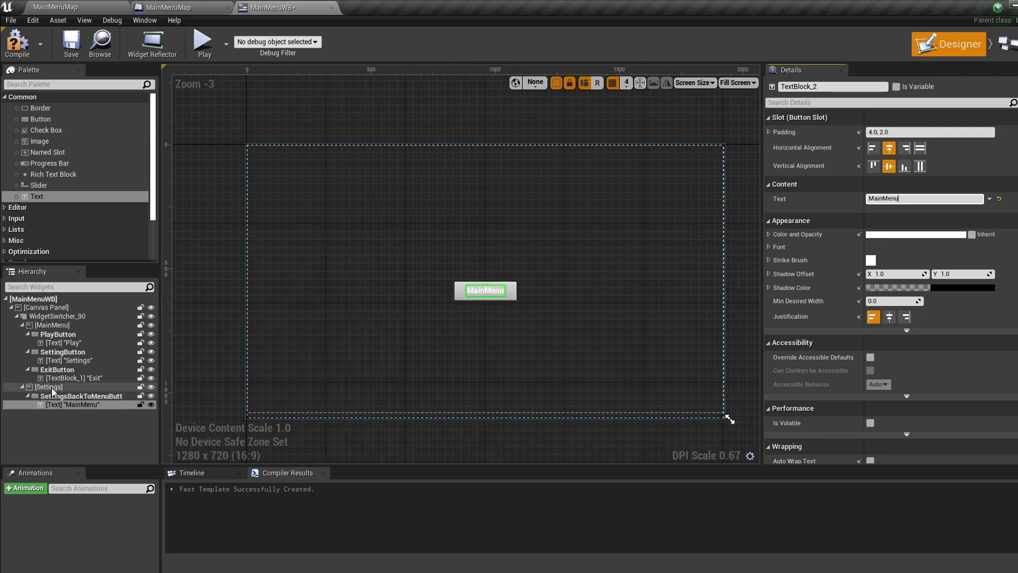
click(57, 315)
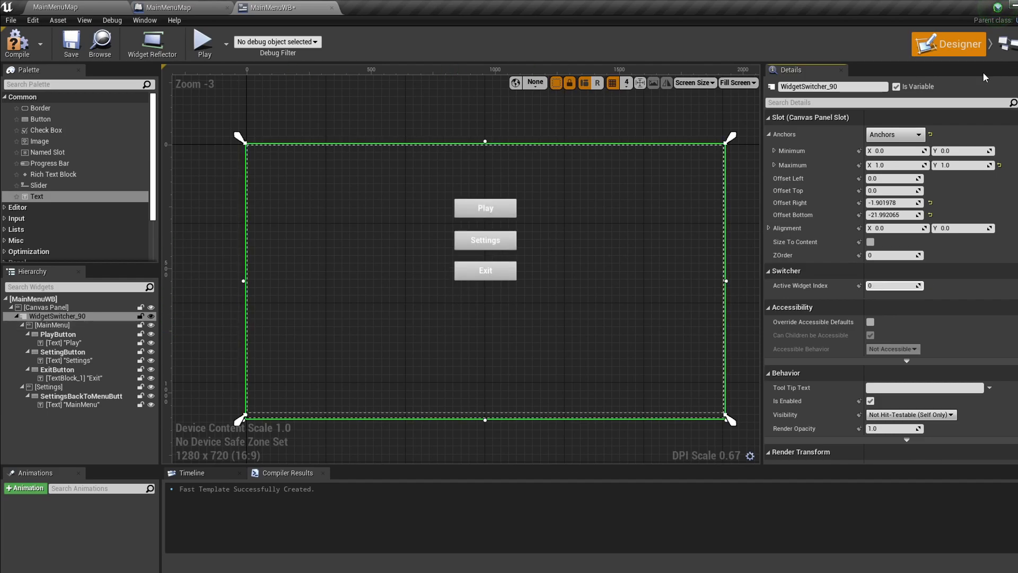
click(1009, 43)
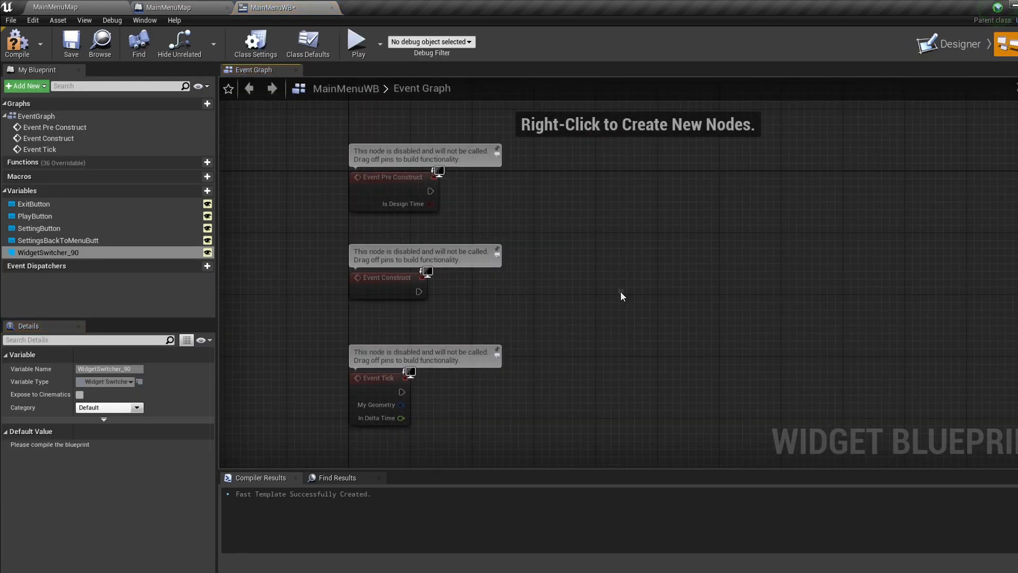
Add On Clicked events for the PlayButton and ExitButton variables
click(35, 216)
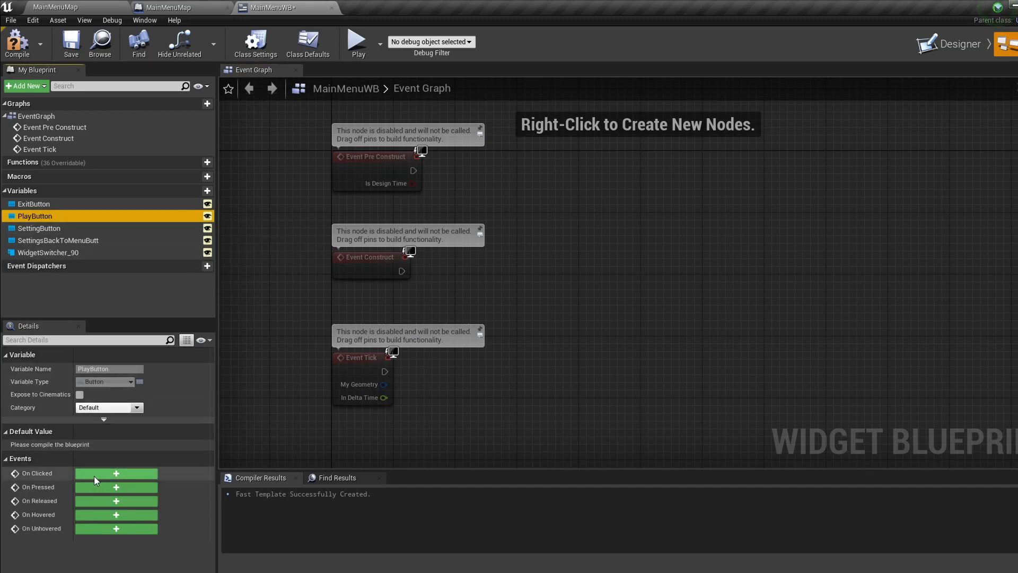
click(115, 472)
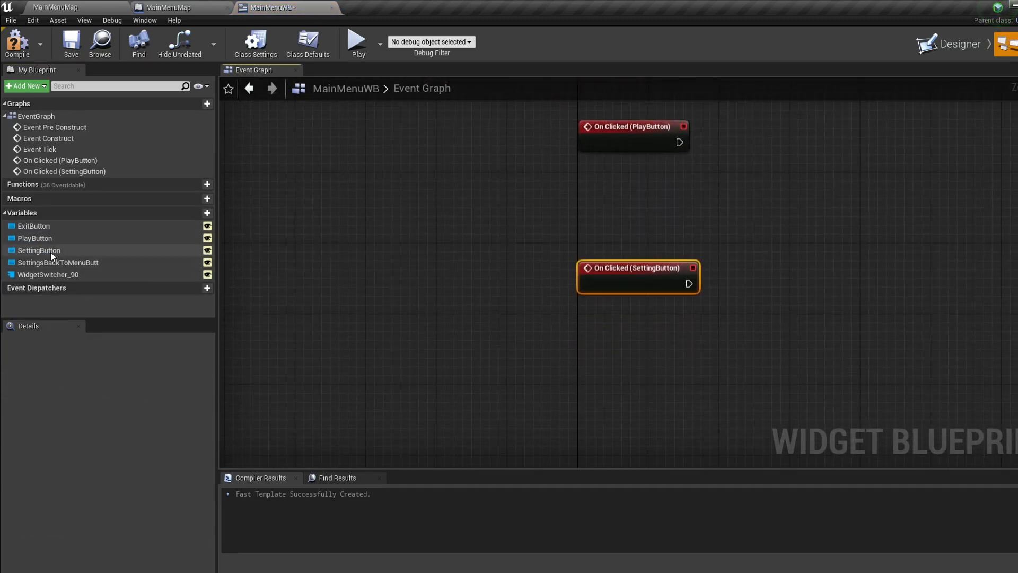
click(33, 226)
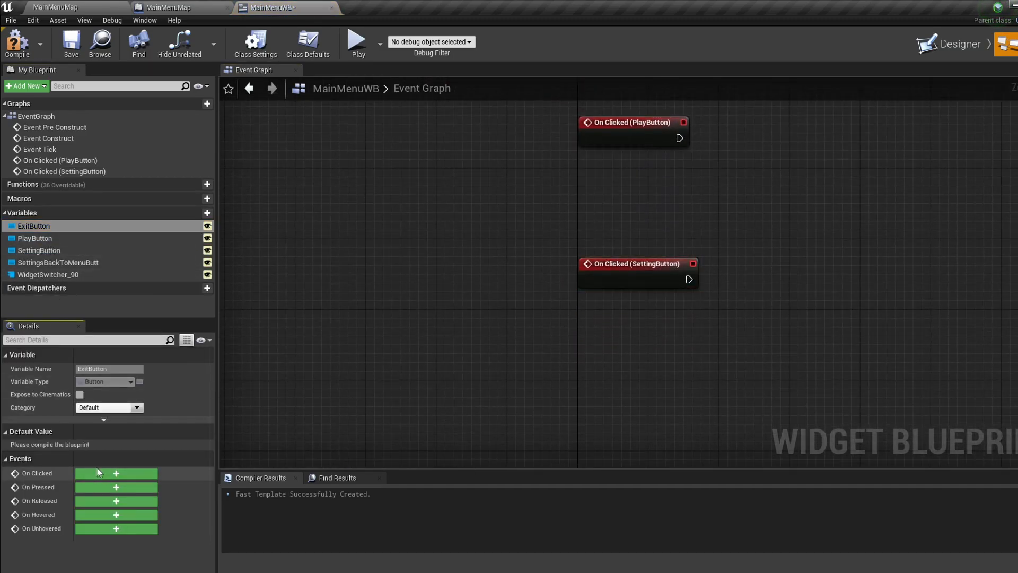
click(116, 473)
text(set active)
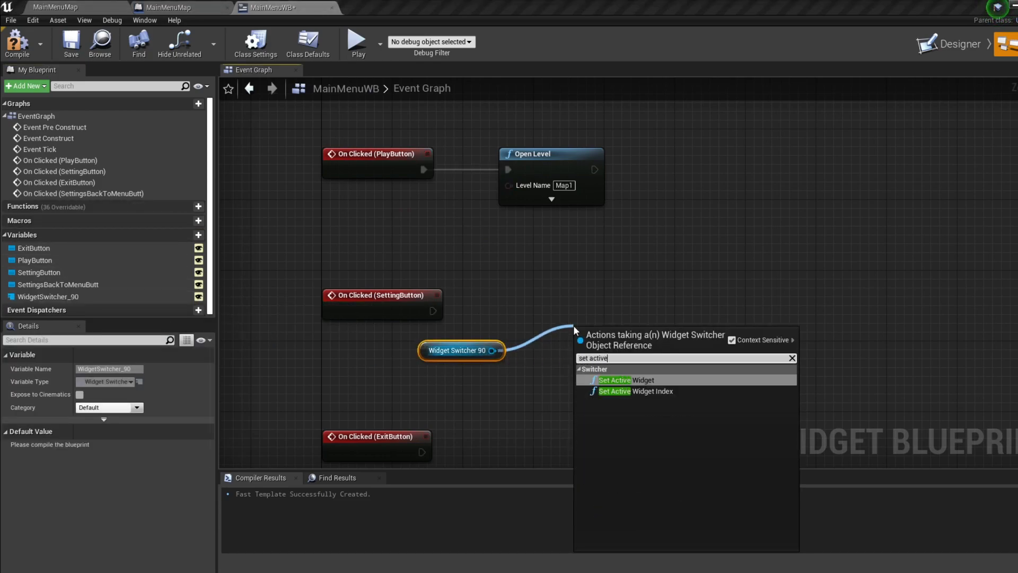
Add a Set Active Widget Index node, then play-test the menu
click(614, 391)
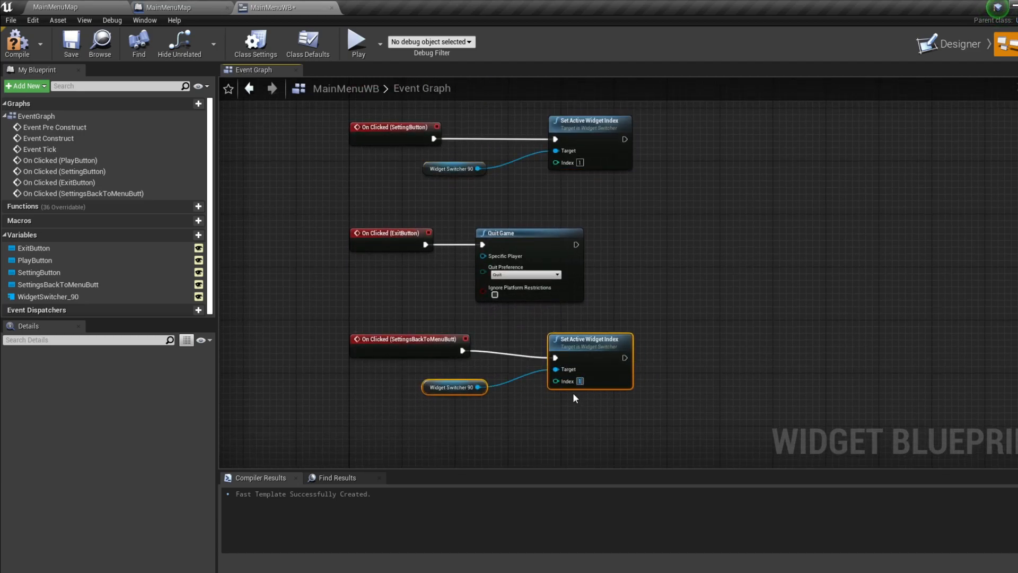
click(18, 43)
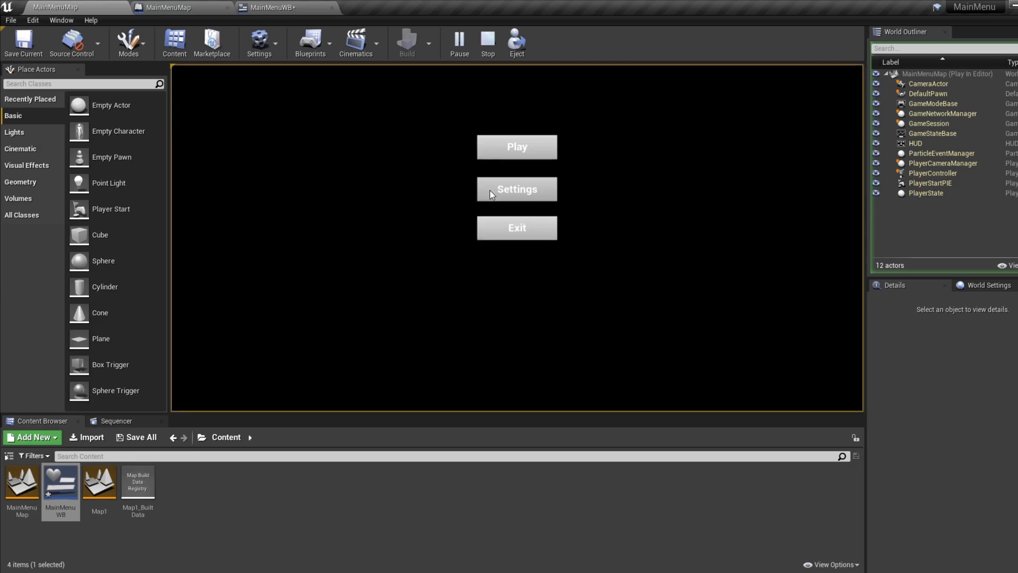
Stop the play test and return to the MainMenuWB widget blueprint
click(487, 44)
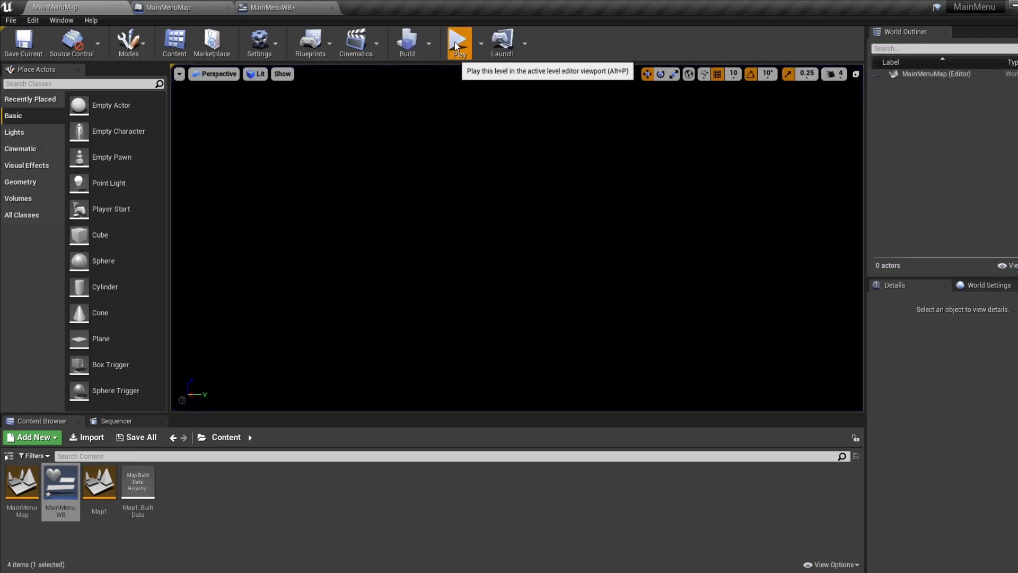
click(459, 42)
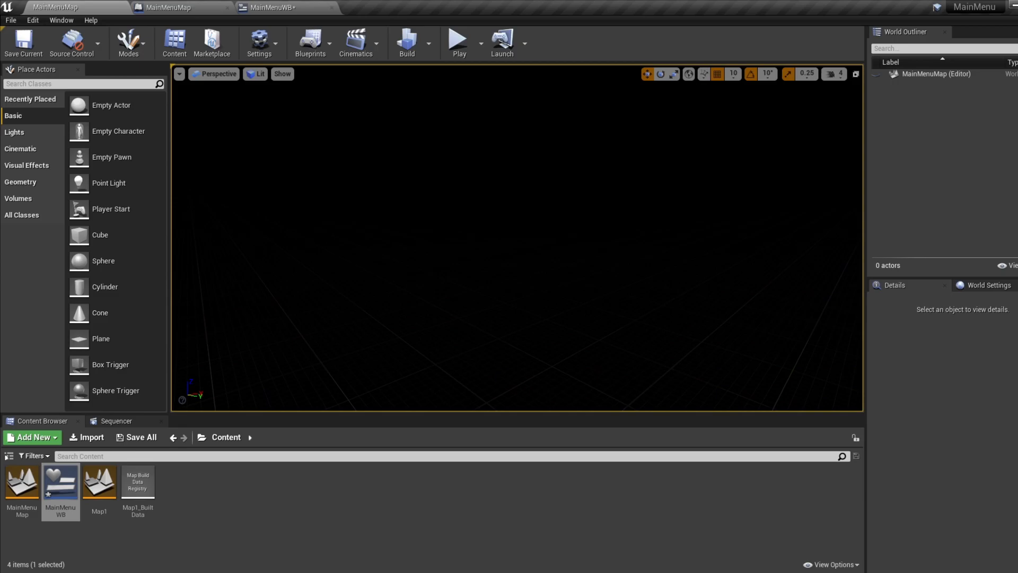
click(271, 7)
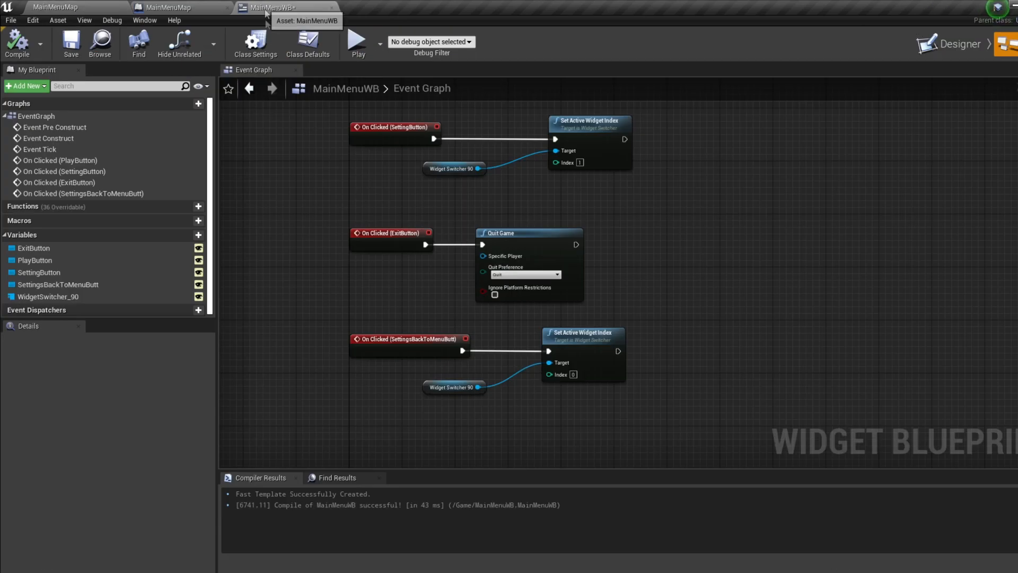
In the Designer, add an Image widget stretched to fill the whole canvas behind the buttons
click(955, 43)
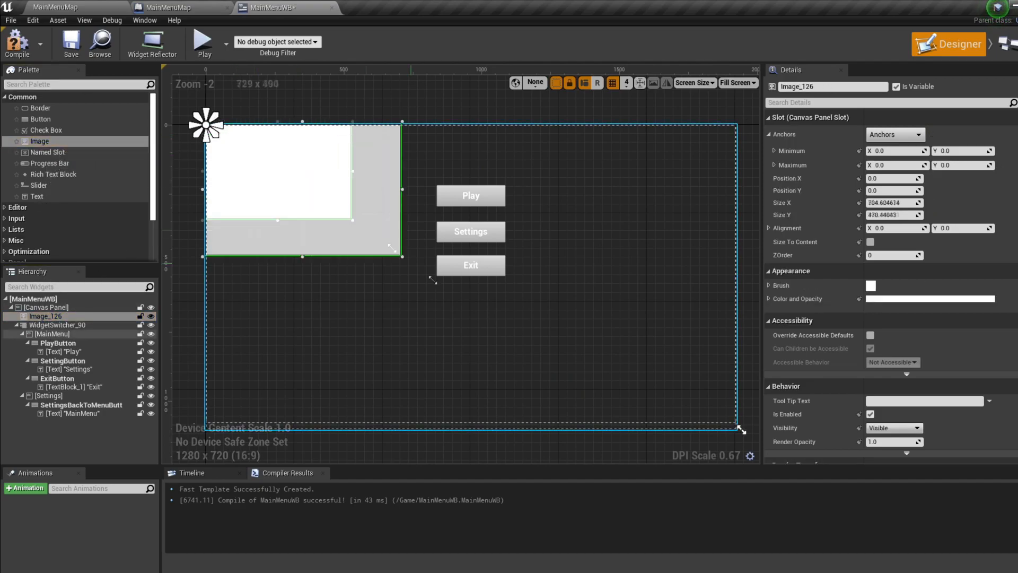
click(57, 325)
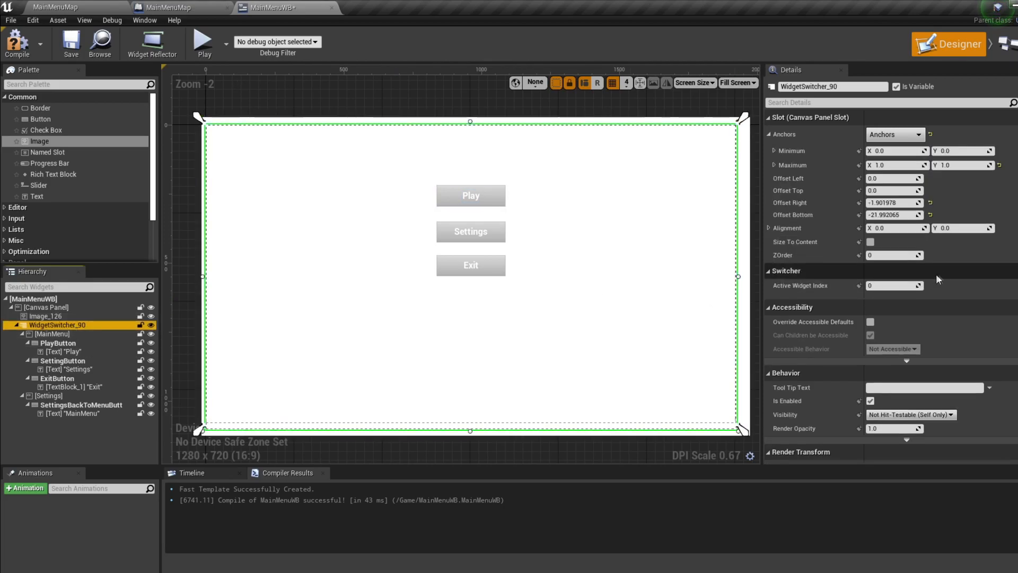